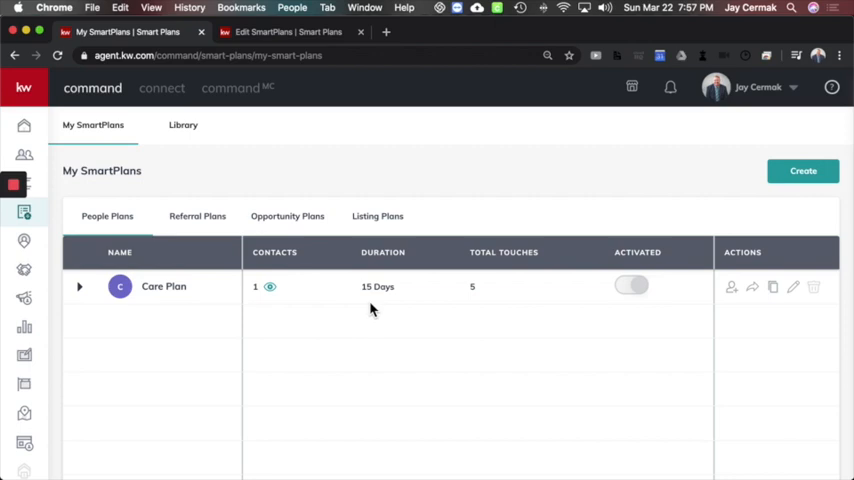
{"action": "mouse_move", "coordinate": [328, 178]}
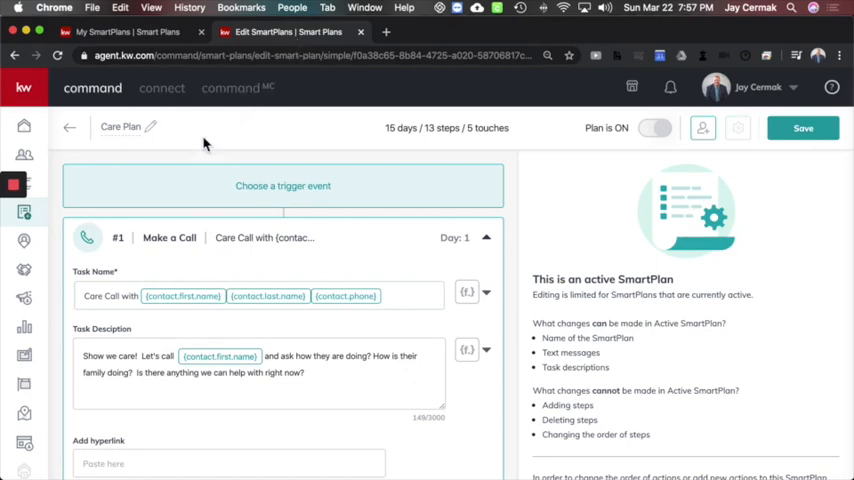
{"action": "mouse_move", "coordinate": [288, 152]}
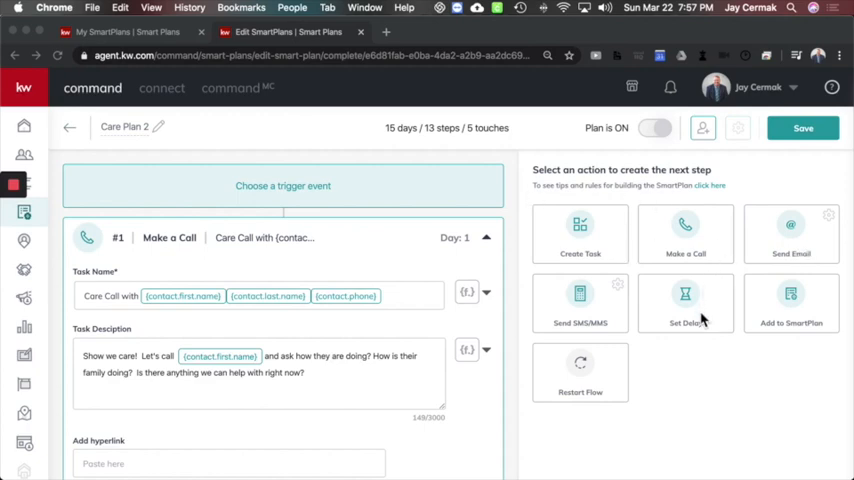
{"action": "mouse_move", "coordinate": [140, 140]}
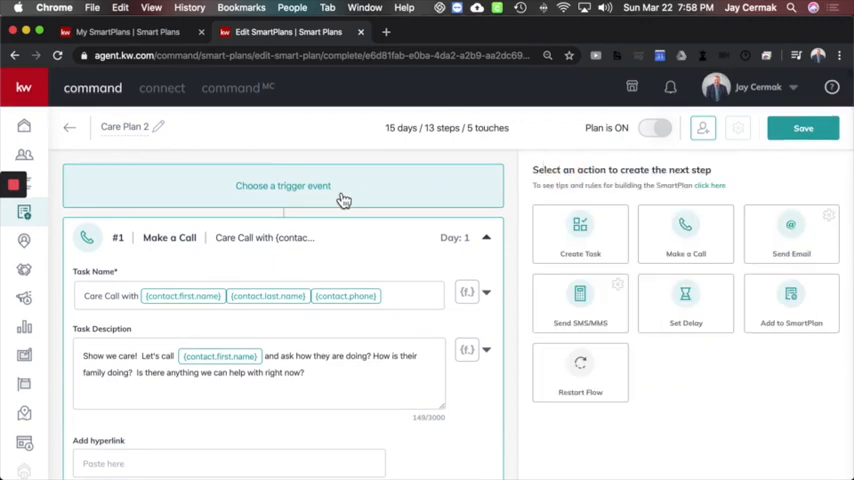
{"action": "scroll", "scroll_direction": "down", "scroll_amount": 3}
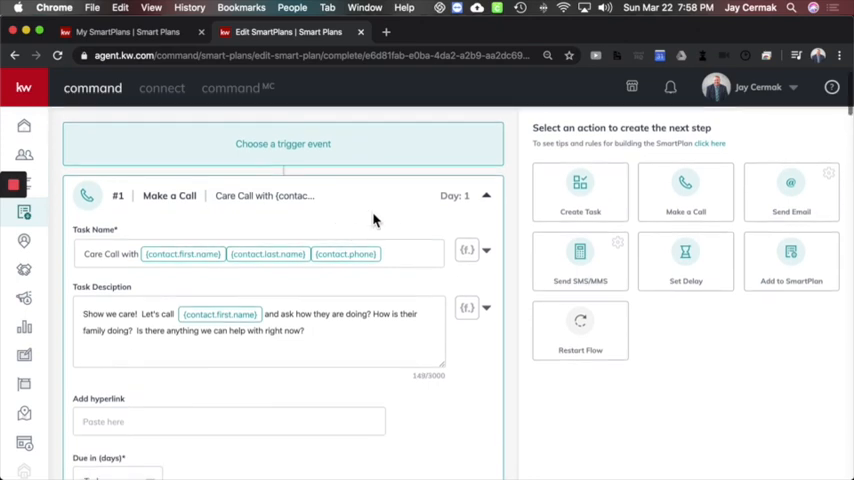
{"action": "mouse_move", "coordinate": [504, 208]}
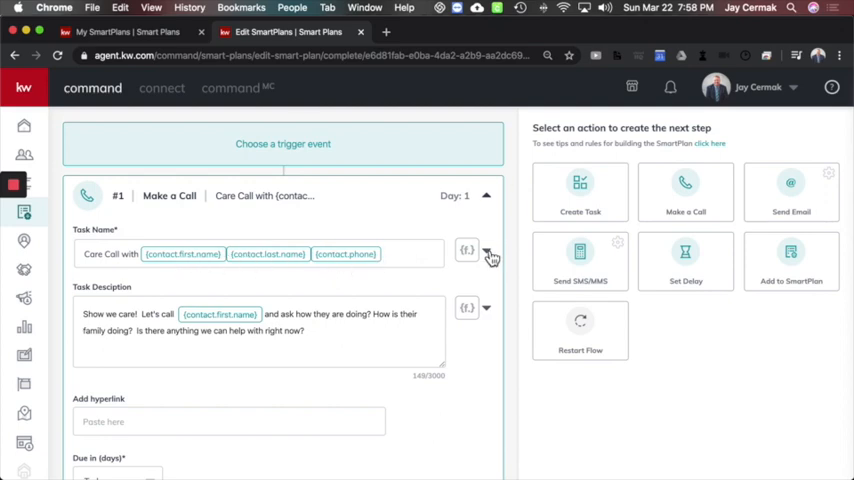
{"action": "left_click", "coordinate": [468, 250]}
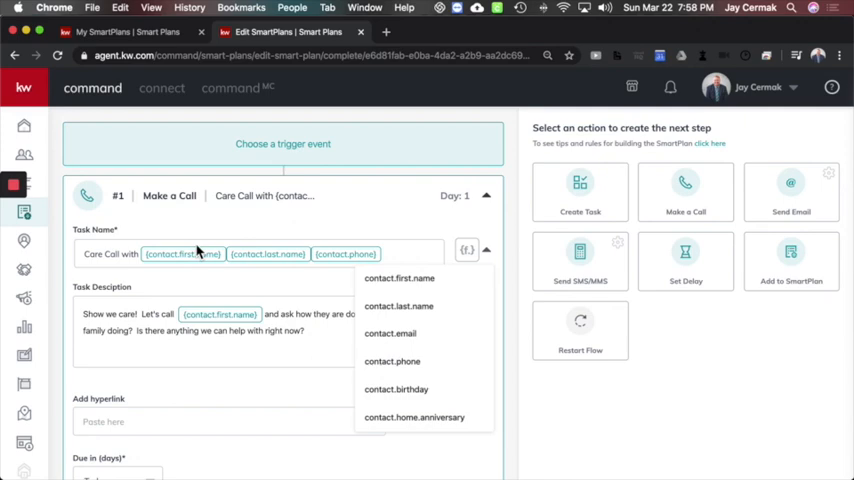
{"action": "mouse_move", "coordinate": [376, 264]}
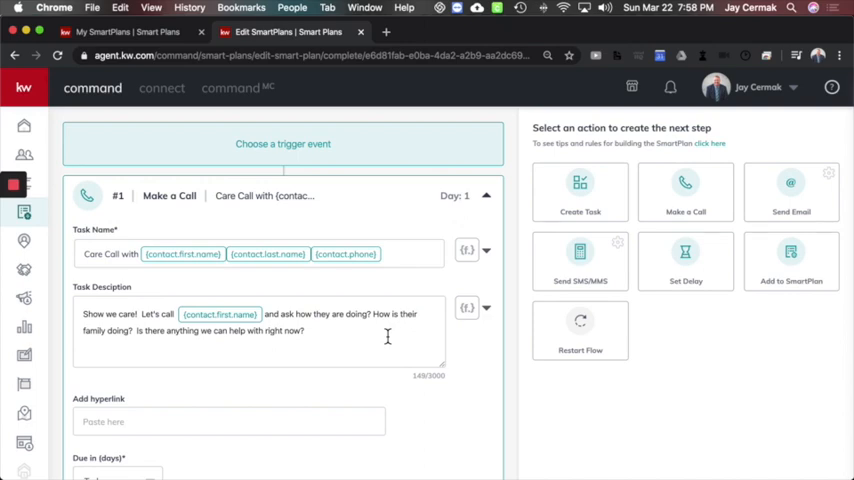
{"action": "scroll", "scroll_direction": "down", "scroll_amount": 3}
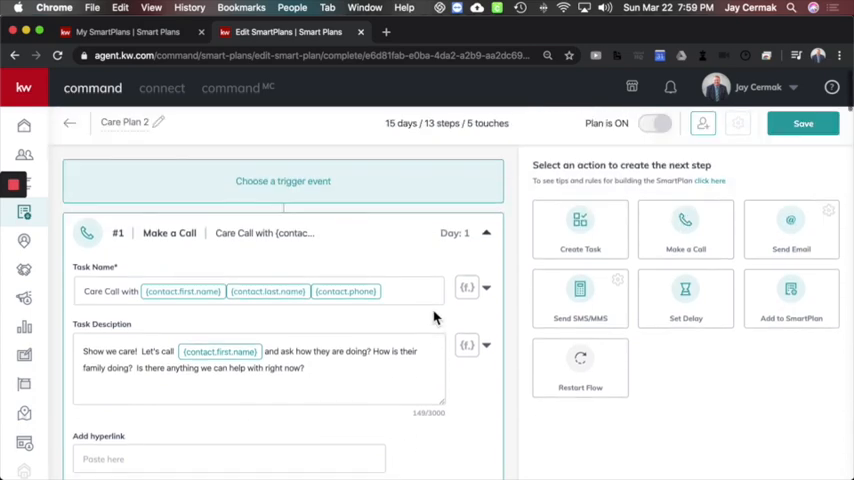
{"action": "scroll", "scroll_direction": "down", "scroll_amount": 3}
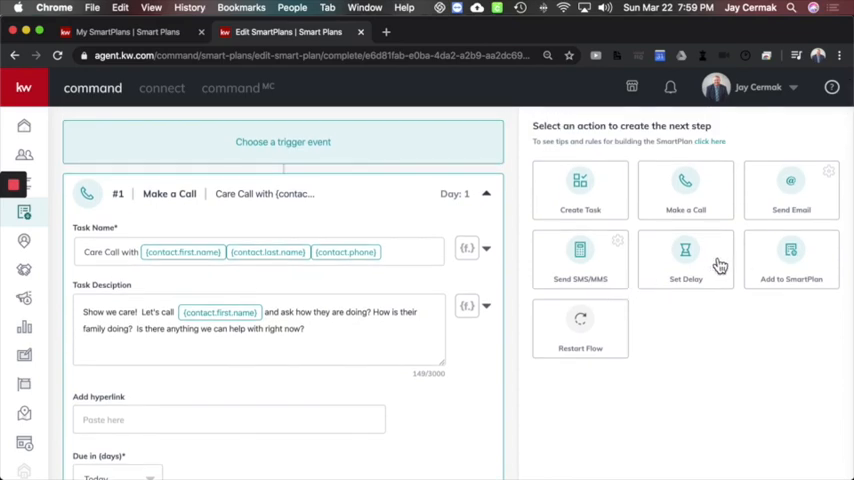
{"action": "left_click", "coordinate": [684, 250]}
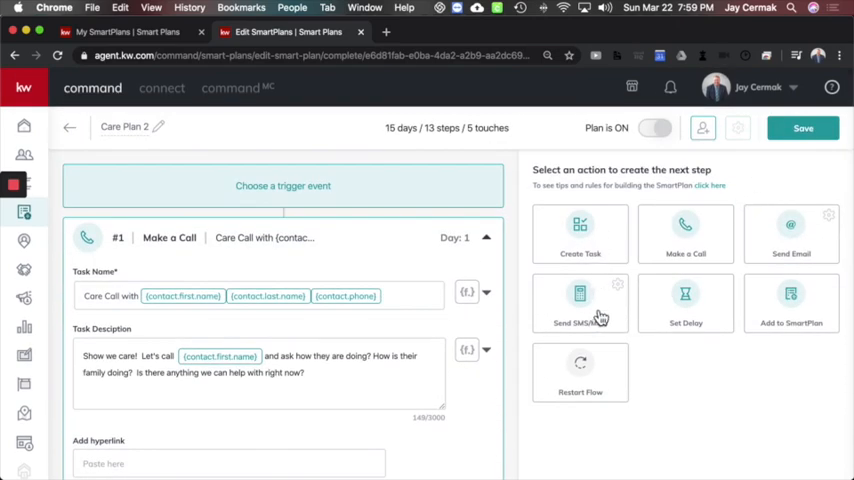
{"action": "scroll", "scroll_direction": "down", "scroll_amount": 3}
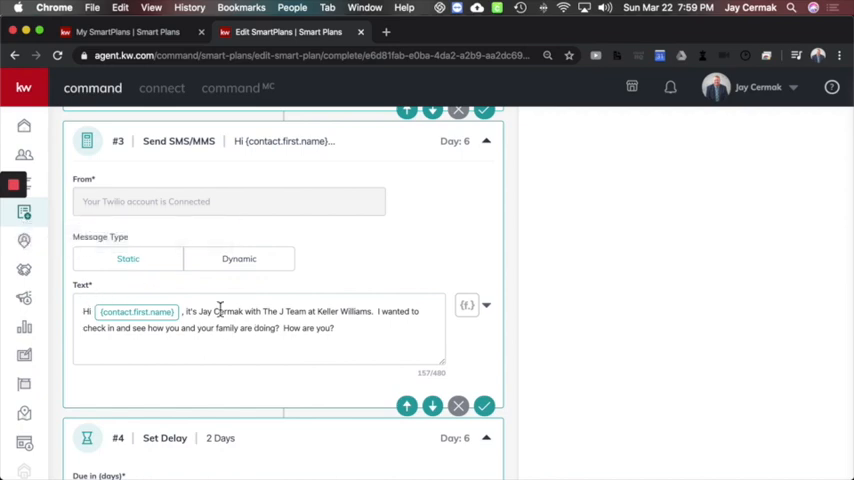
{"action": "mouse_move", "coordinate": [238, 260]}
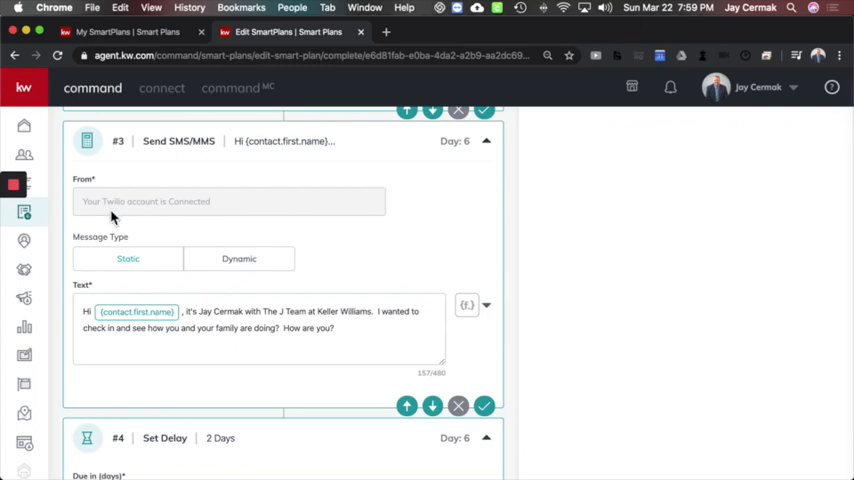
{"action": "left_click", "coordinate": [468, 306]}
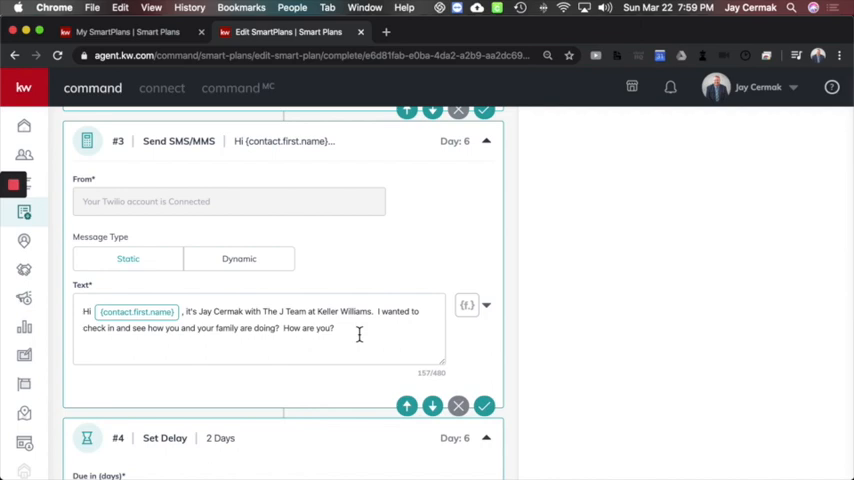
{"action": "mouse_move", "coordinate": [508, 336]}
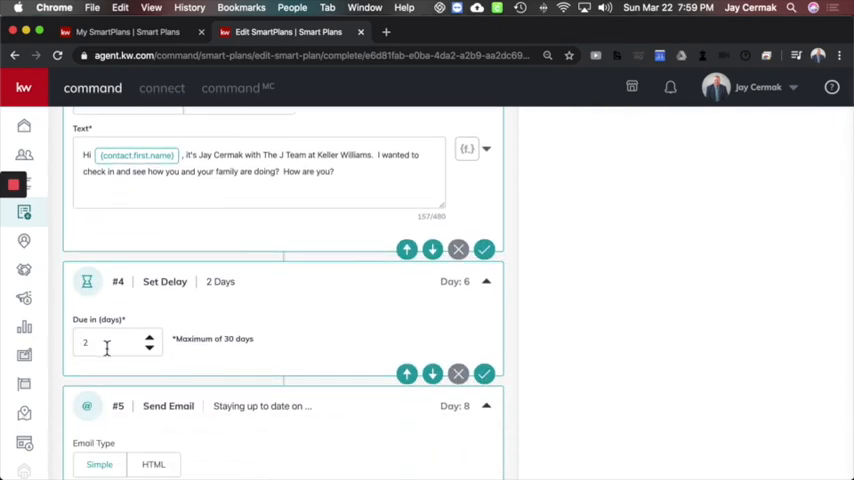
{"action": "scroll", "scroll_direction": "down", "scroll_amount": 3}
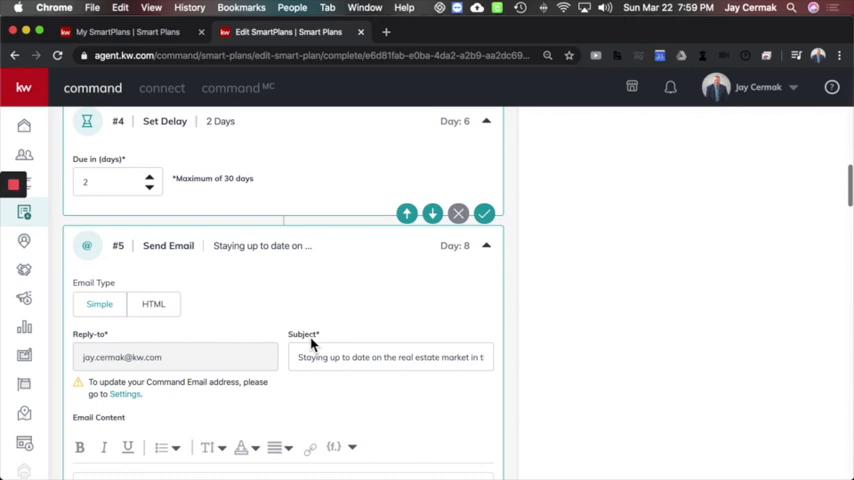
{"action": "scroll", "scroll_direction": "down", "scroll_amount": 3}
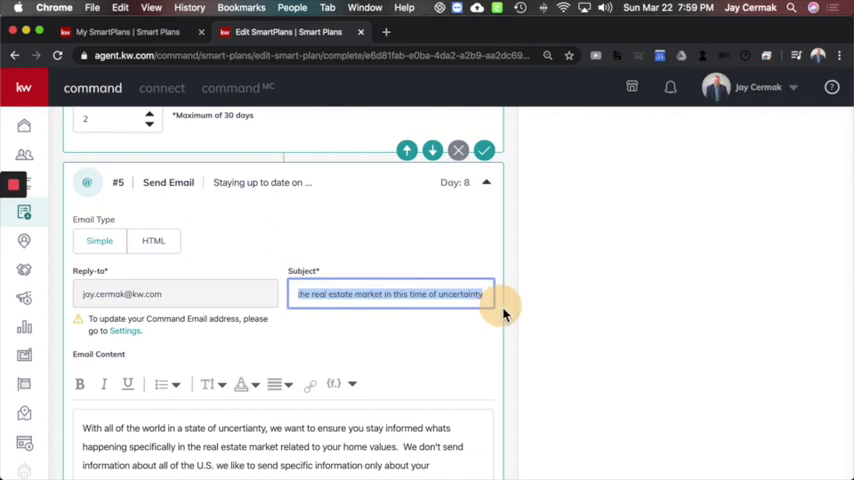
{"action": "scroll", "scroll_direction": "down", "scroll_amount": 3}
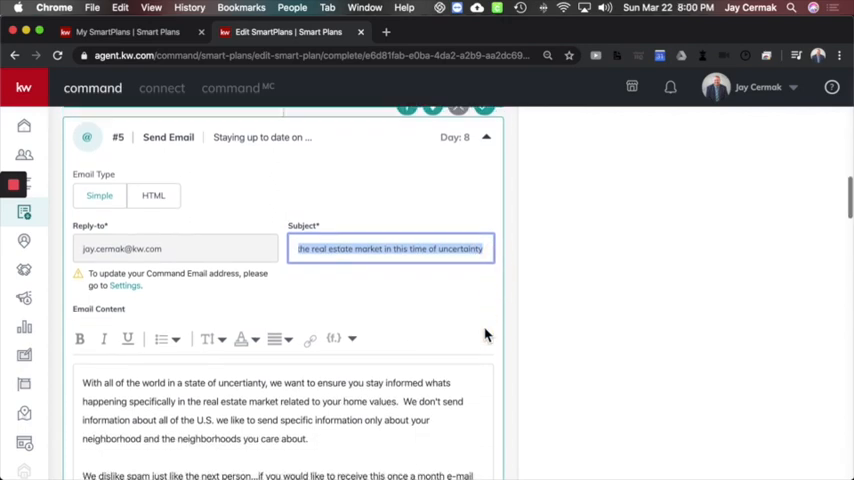
{"action": "scroll", "scroll_direction": "down", "scroll_amount": 3}
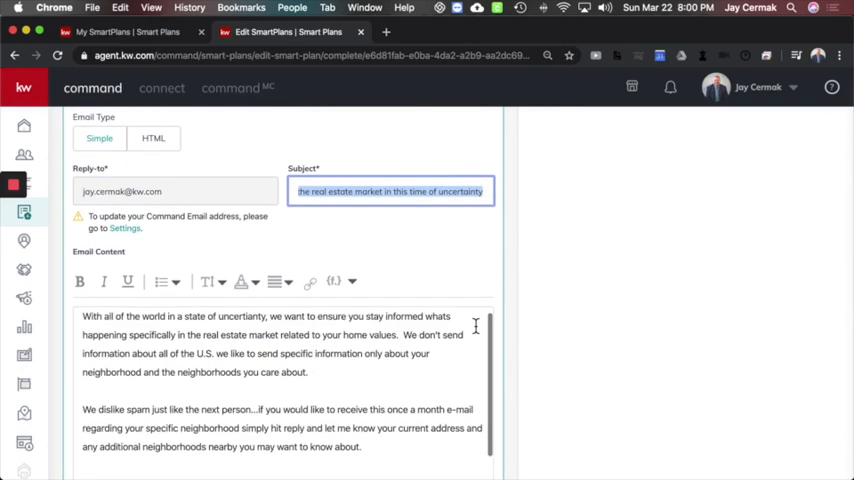
{"action": "scroll", "scroll_direction": "down", "scroll_amount": 3}
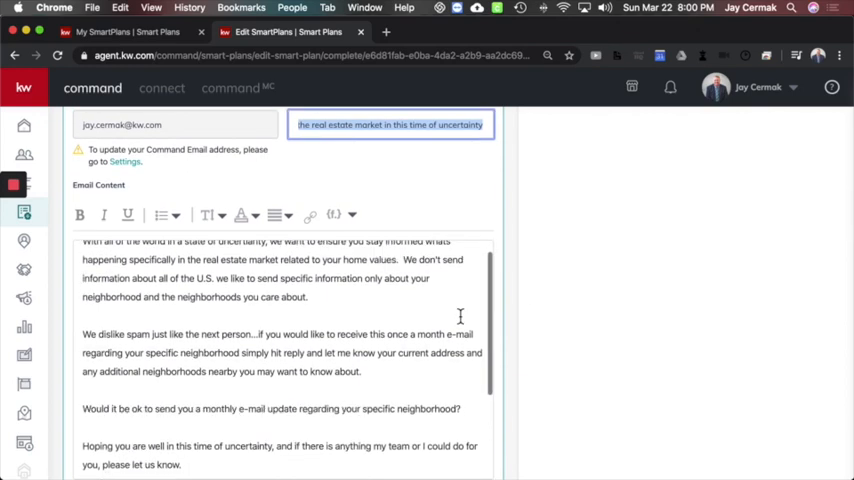
{"action": "scroll", "scroll_direction": "down", "scroll_amount": 3}
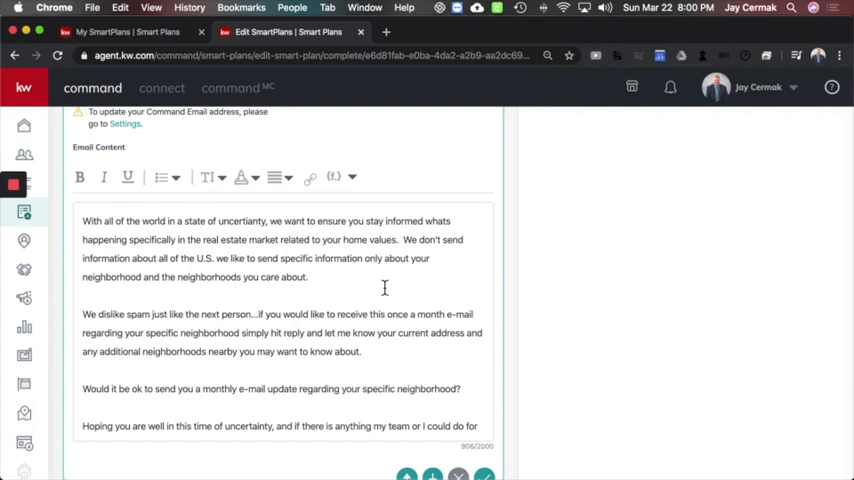
{"action": "scroll", "scroll_direction": "down", "scroll_amount": 3}
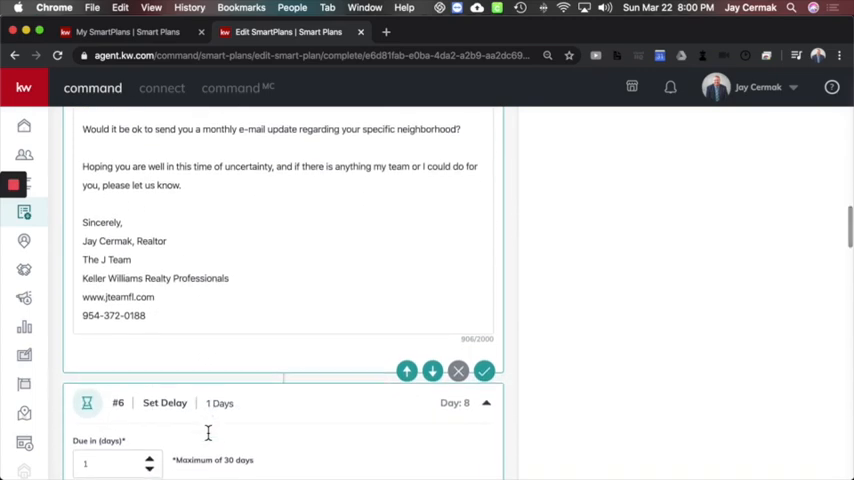
{"action": "scroll", "scroll_direction": "down", "scroll_amount": 3}
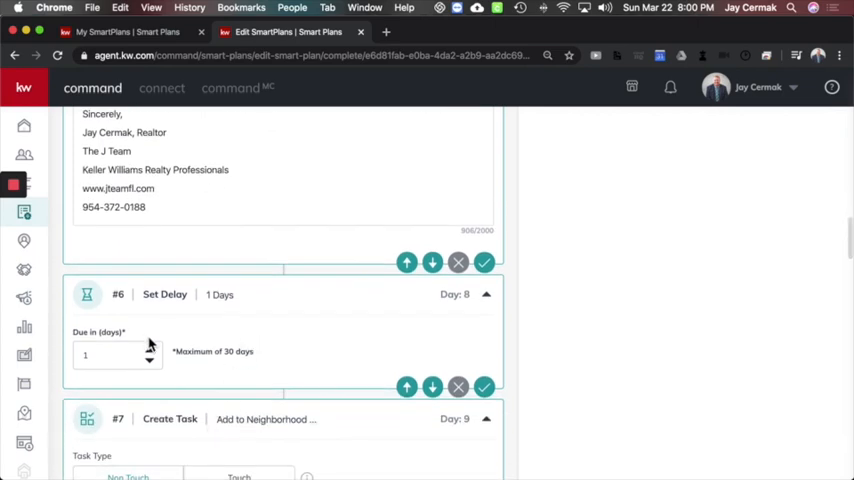
{"action": "scroll", "scroll_direction": "down", "scroll_amount": 3}
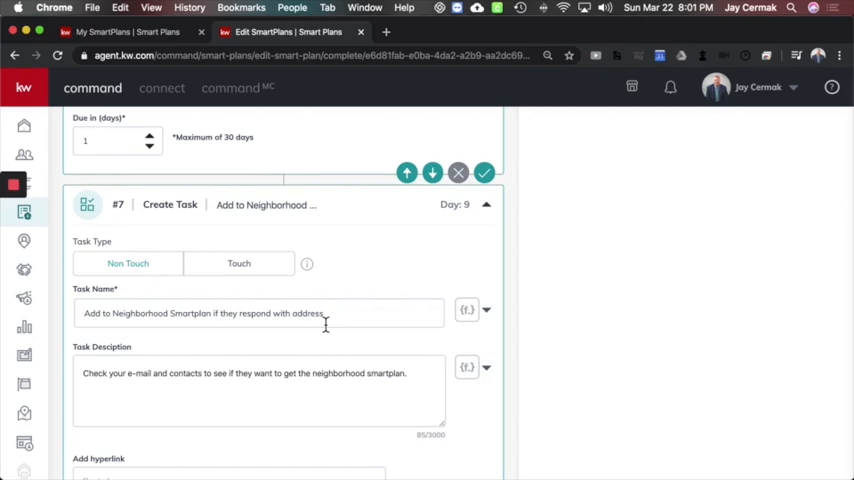
{"action": "scroll", "scroll_direction": "down", "scroll_amount": 3}
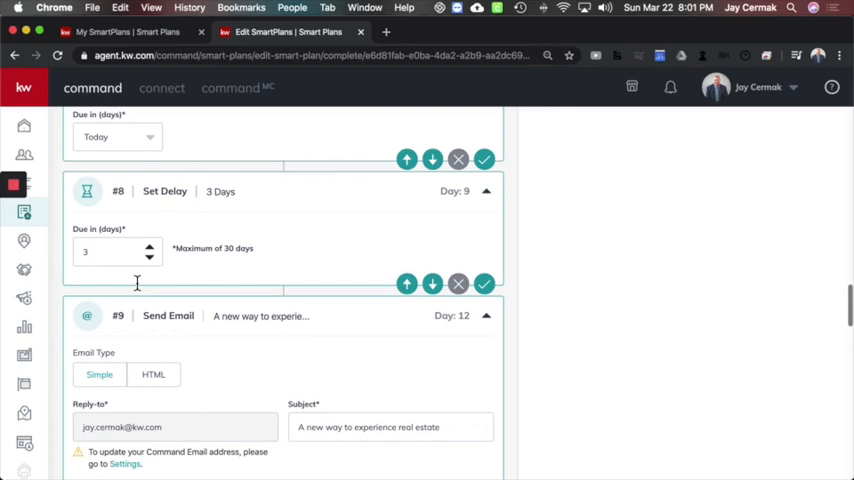
{"action": "scroll", "scroll_direction": "down", "scroll_amount": 3}
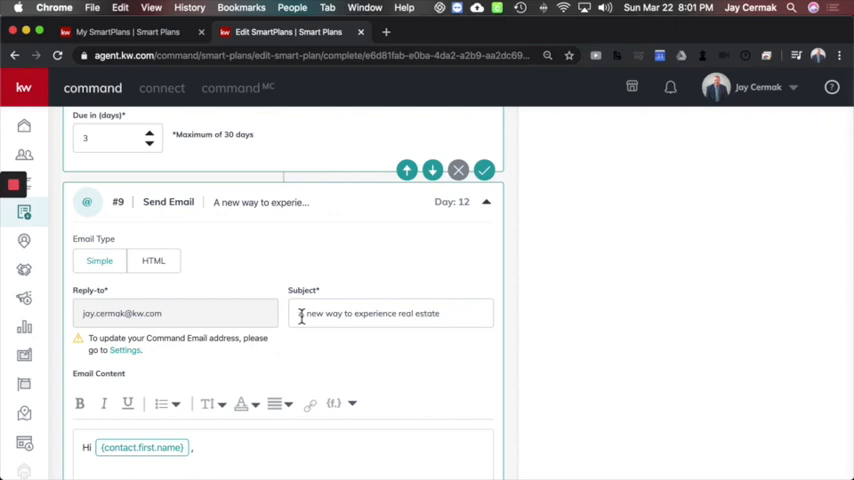
{"action": "scroll", "scroll_direction": "down", "scroll_amount": 3}
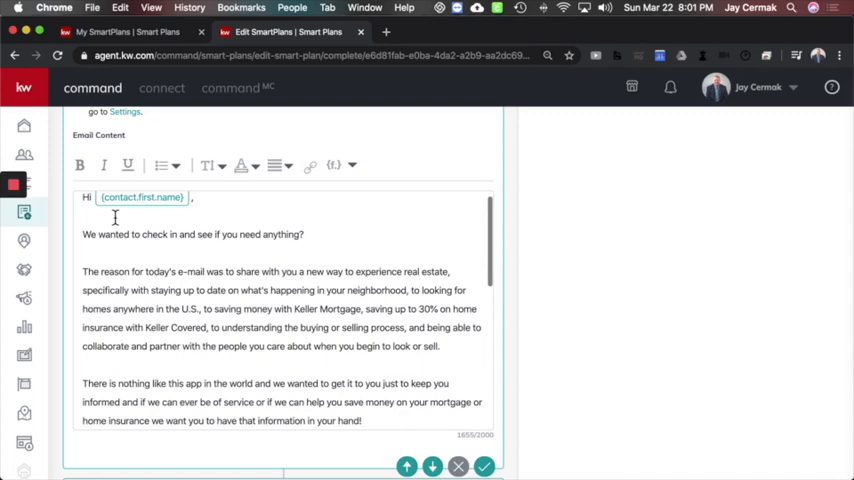
{"action": "left_click", "coordinate": [332, 164]}
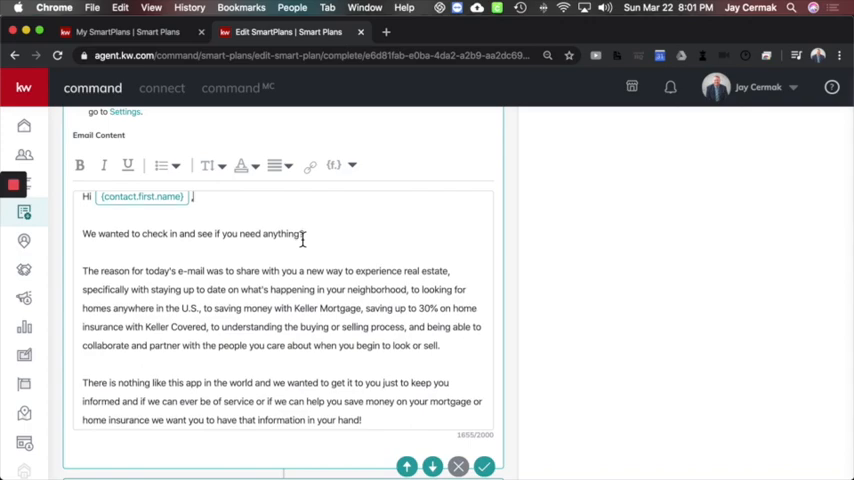
{"action": "scroll", "scroll_direction": "down", "scroll_amount": 3}
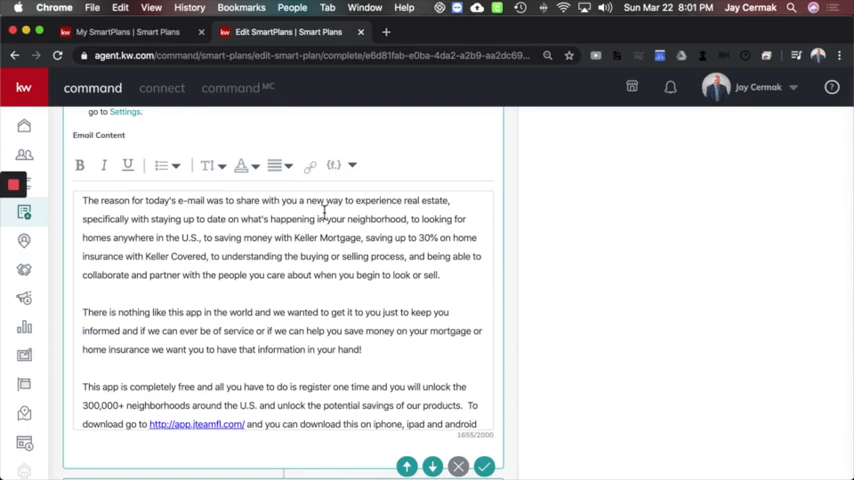
{"action": "mouse_move", "coordinate": [144, 228]}
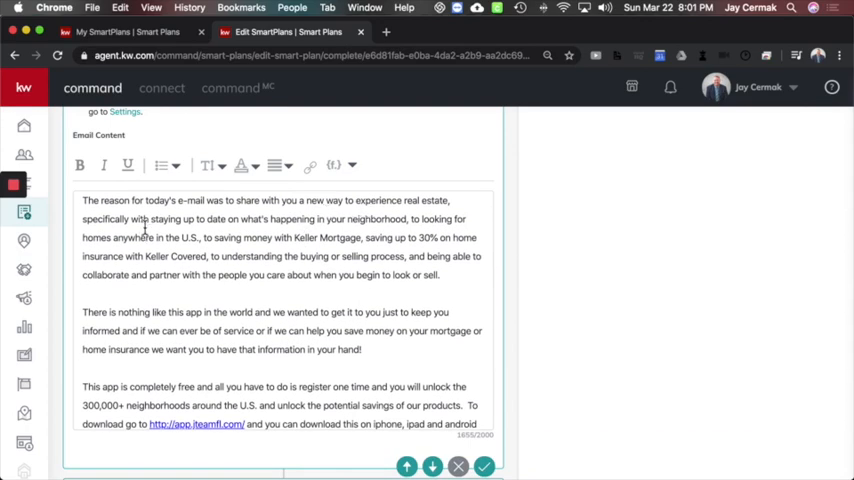
{"action": "mouse_move", "coordinate": [312, 228]}
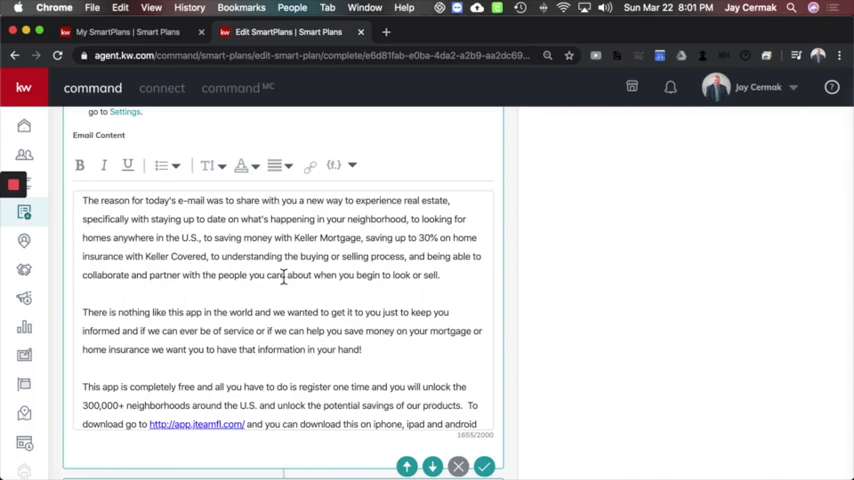
{"action": "scroll", "scroll_direction": "down", "scroll_amount": 3}
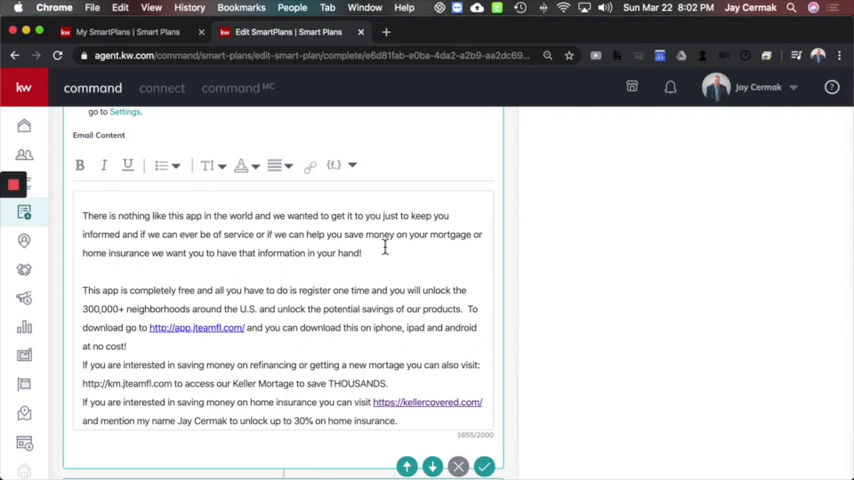
{"action": "mouse_move", "coordinate": [248, 258]}
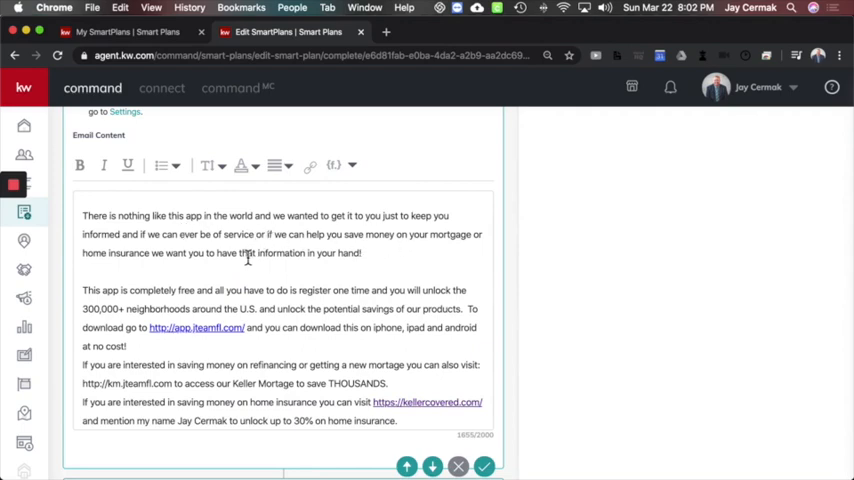
{"action": "scroll", "scroll_direction": "down", "scroll_amount": 3}
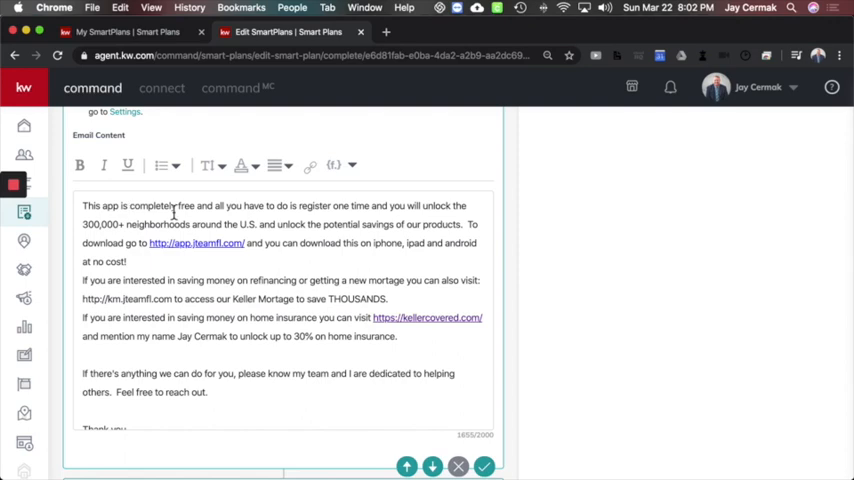
{"action": "mouse_move", "coordinate": [270, 224]}
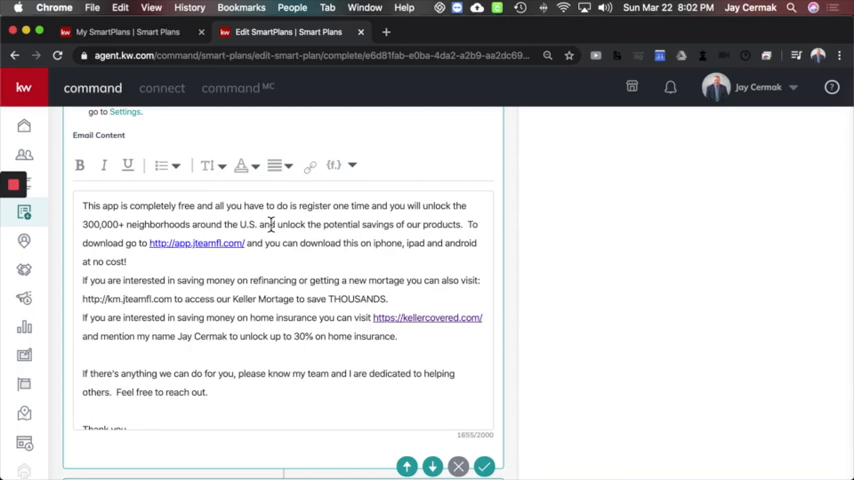
{"action": "scroll", "scroll_direction": "down", "scroll_amount": 3}
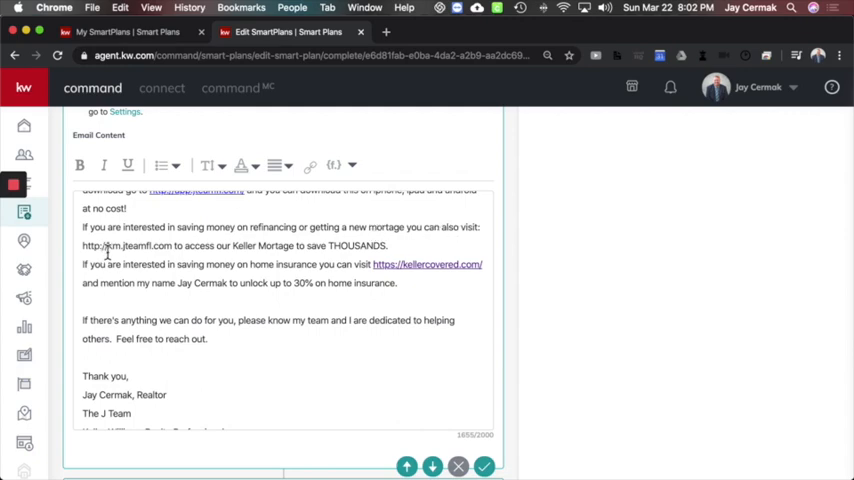
{"action": "mouse_move", "coordinate": [144, 244]}
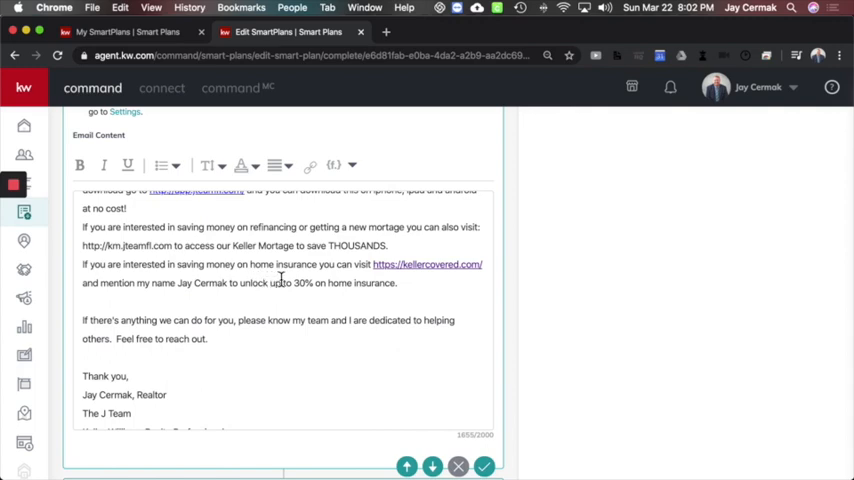
{"action": "scroll", "scroll_direction": "down", "scroll_amount": 3}
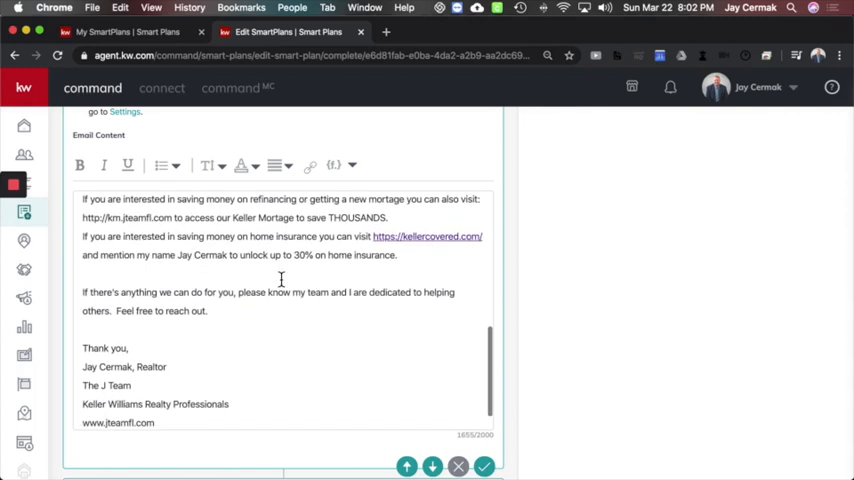
{"action": "scroll", "scroll_direction": "down", "scroll_amount": 3}
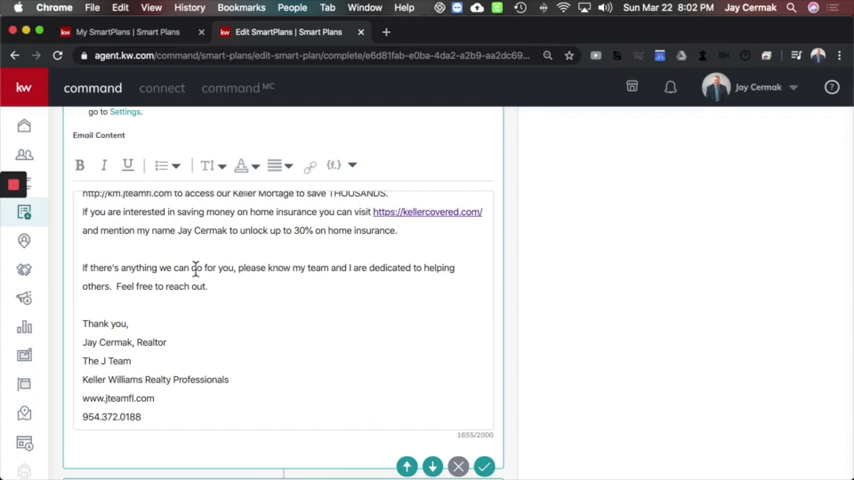
{"action": "scroll", "scroll_direction": "down", "scroll_amount": 3}
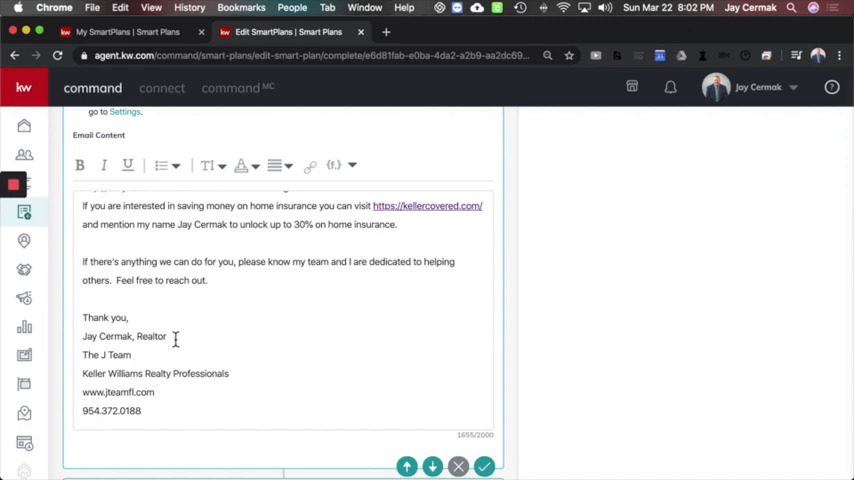
{"action": "scroll", "scroll_direction": "down", "scroll_amount": 3}
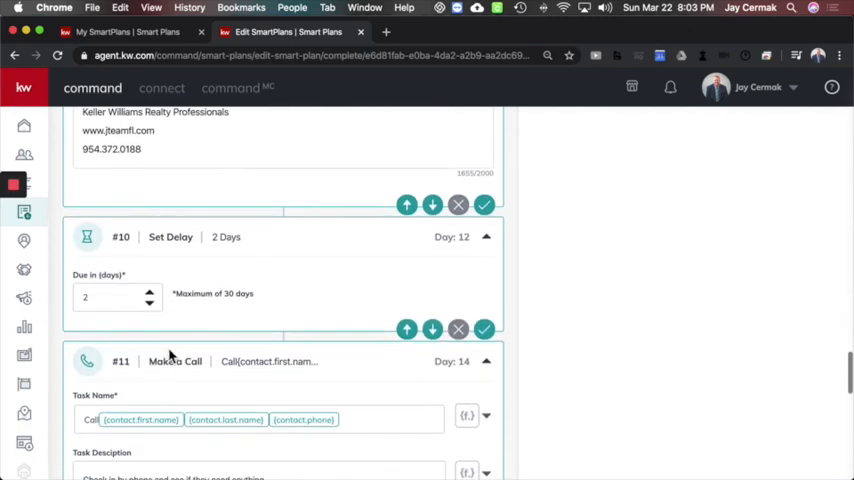
{"action": "scroll", "scroll_direction": "down", "scroll_amount": 3}
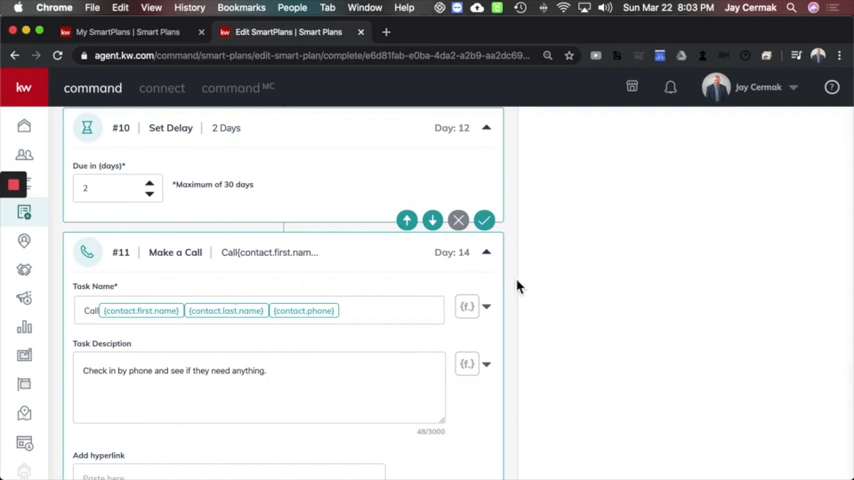
{"action": "scroll", "scroll_direction": "down", "scroll_amount": 3}
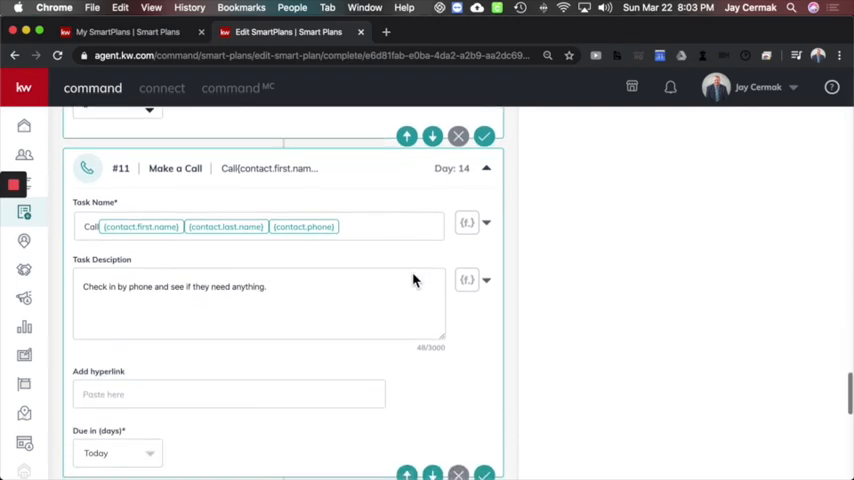
{"action": "scroll", "scroll_direction": "down", "scroll_amount": 3}
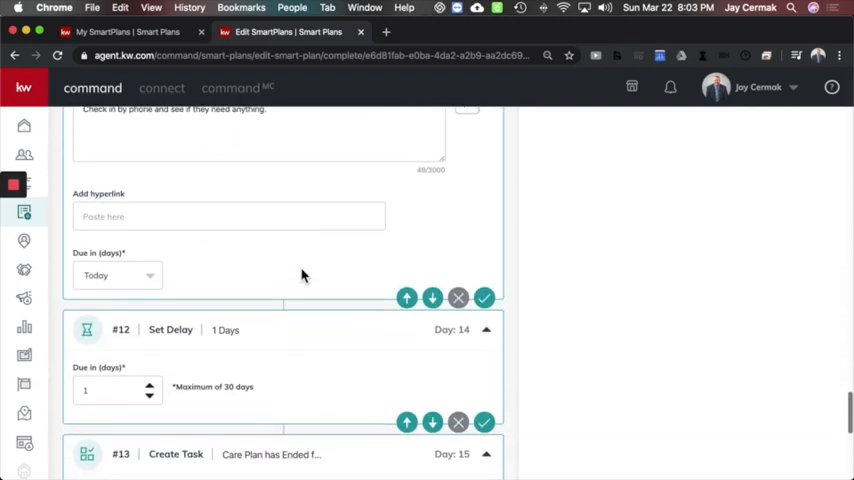
{"action": "scroll", "scroll_direction": "down", "scroll_amount": 3}
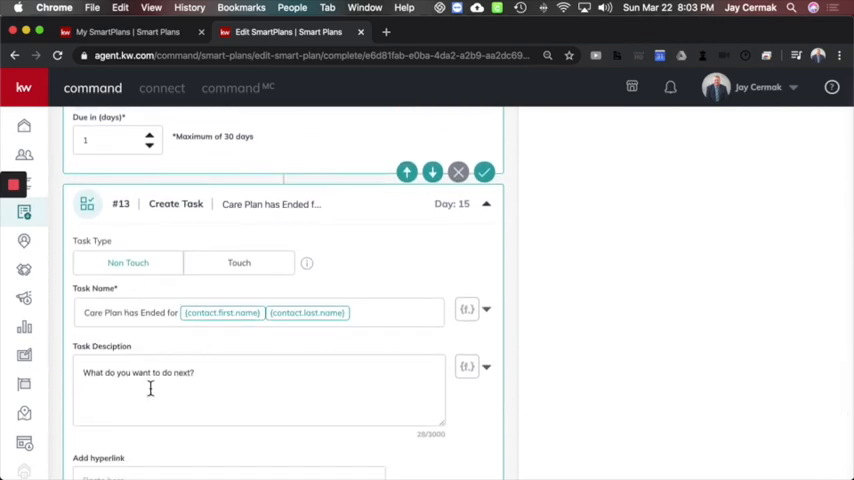
{"action": "scroll", "scroll_direction": "down", "scroll_amount": 3}
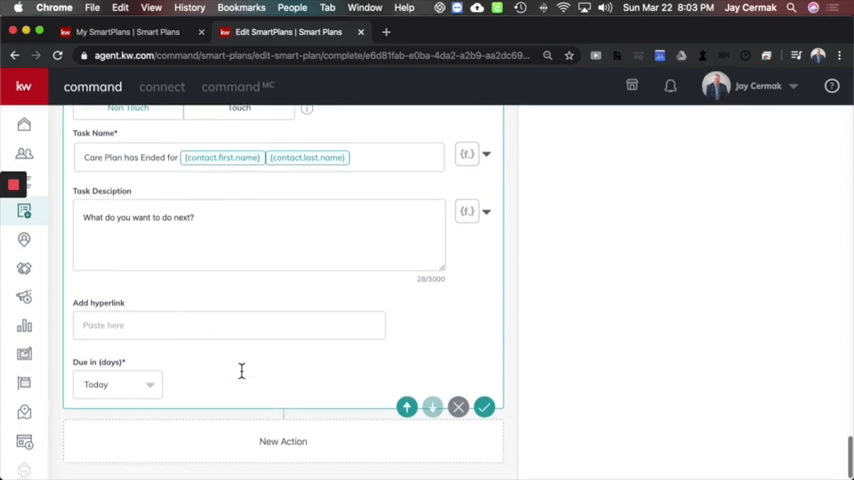
{"action": "scroll", "scroll_direction": "down", "scroll_amount": 3}
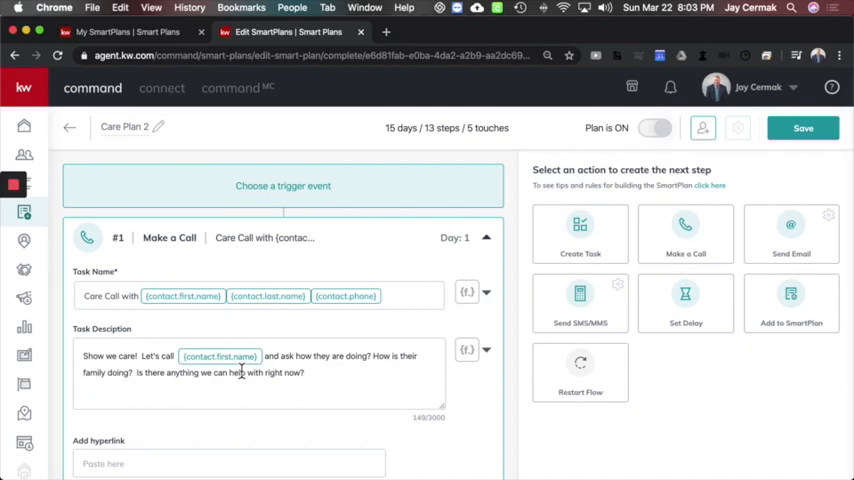
{"action": "mouse_move", "coordinate": [356, 328]}
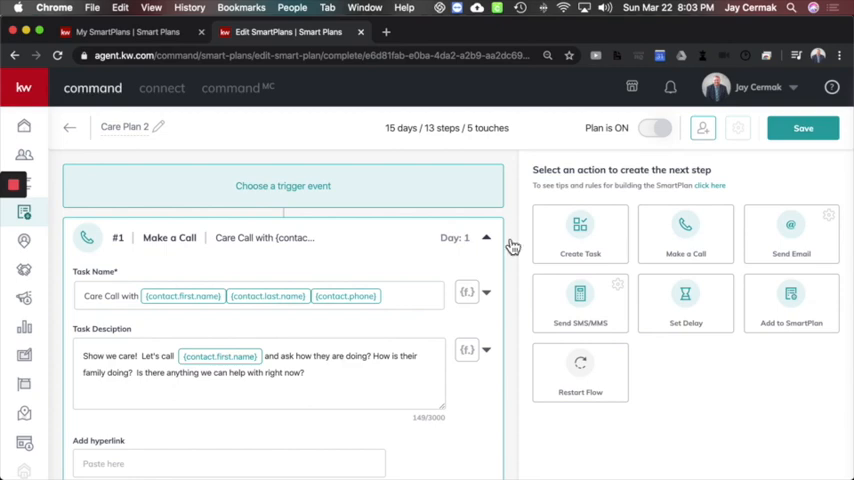
{"action": "mouse_move", "coordinate": [796, 236]}
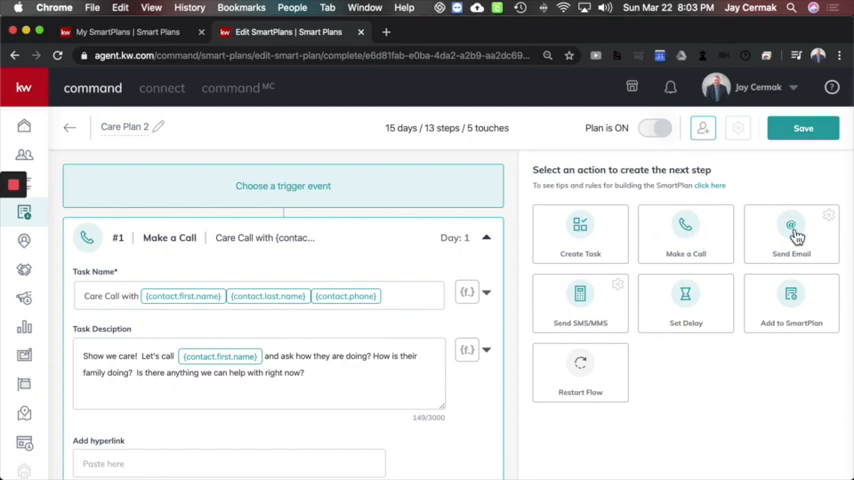
{"action": "mouse_move", "coordinate": [792, 324]}
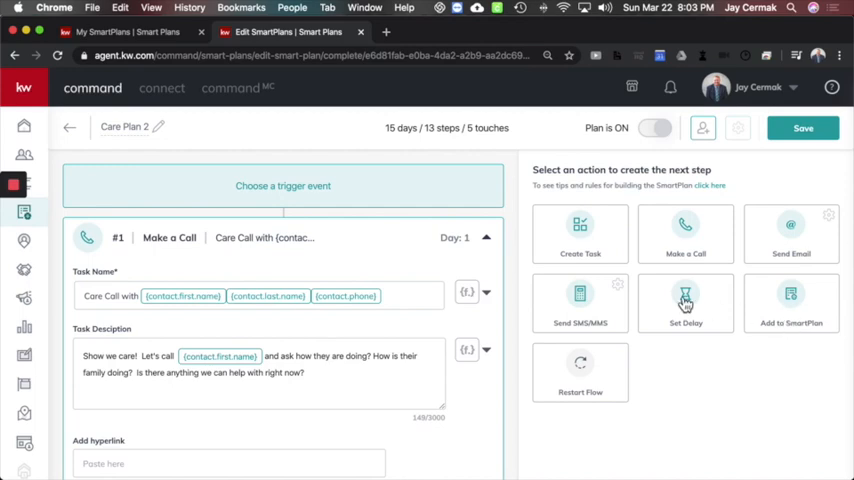
{"action": "mouse_move", "coordinate": [592, 392]}
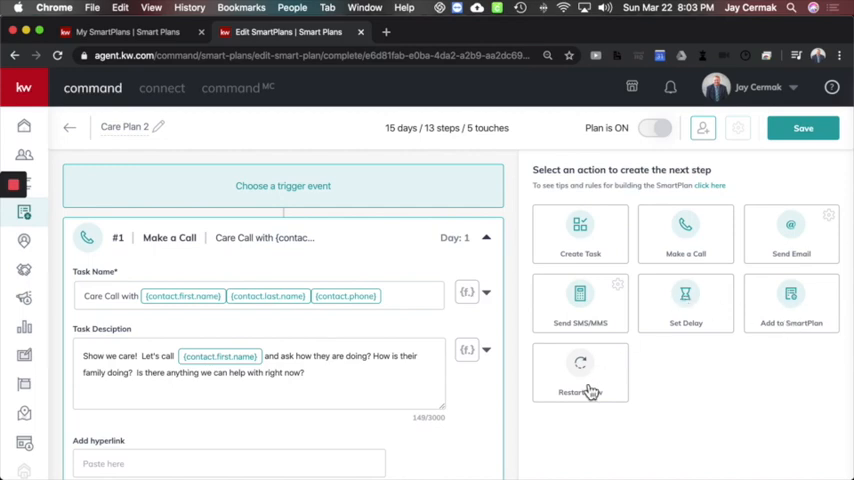
{"action": "left_click", "coordinate": [702, 128]}
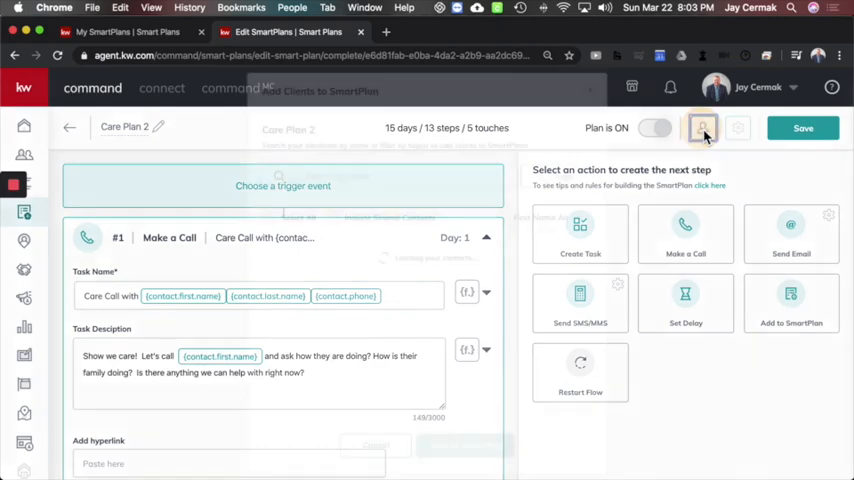
{"action": "left_click", "coordinate": [704, 128]}
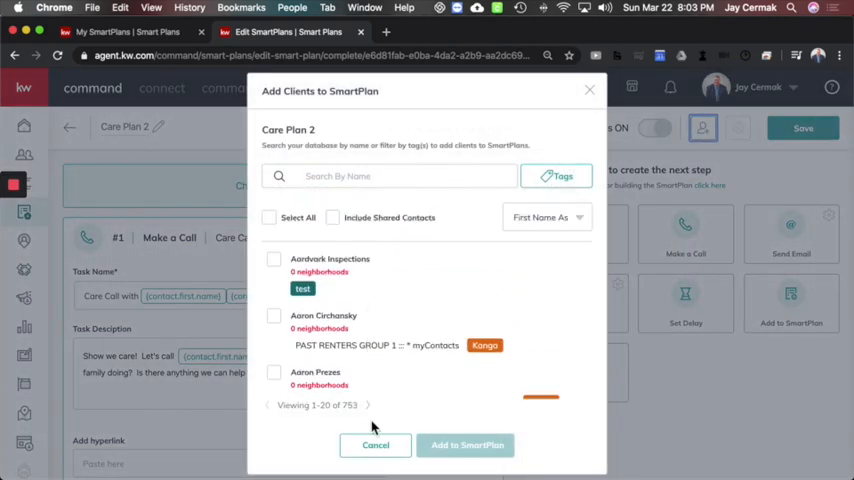
{"action": "left_click", "coordinate": [376, 444]}
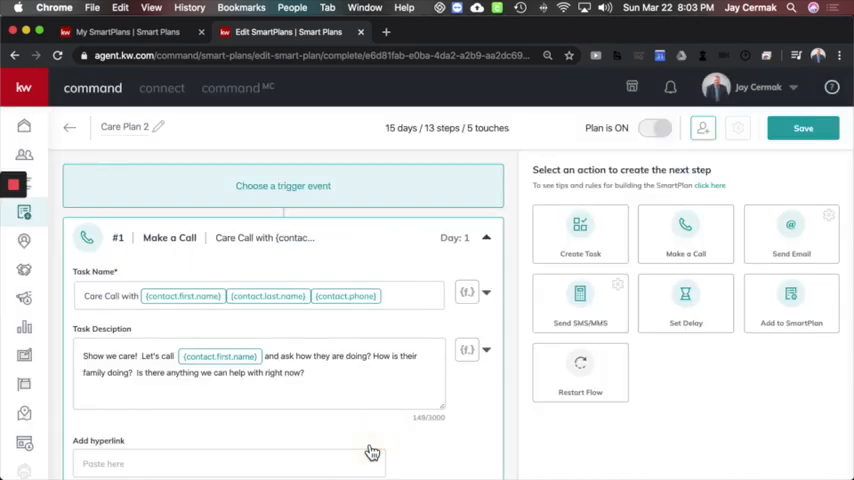
{"action": "mouse_move", "coordinate": [804, 128]}
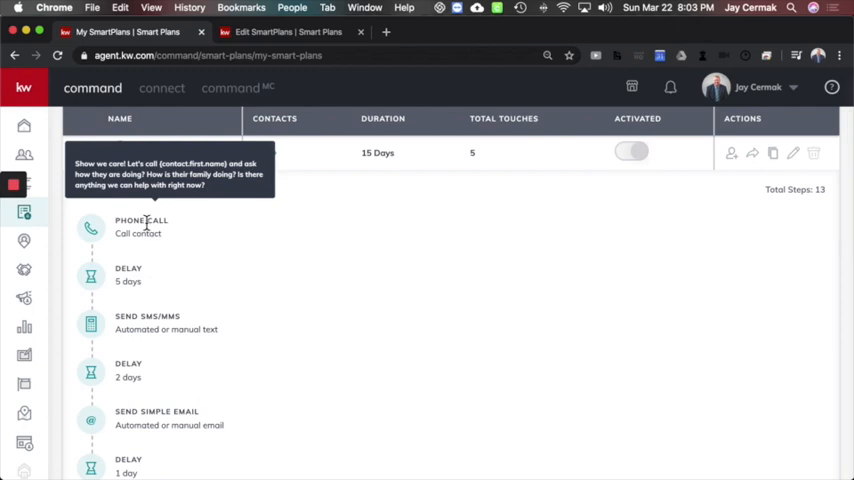
Scroll through the expanded Care Plan's 13-step sequence of calls, delays, texts, emails and tasks
{"action": "scroll", "scroll_direction": "down", "scroll_amount": 3}
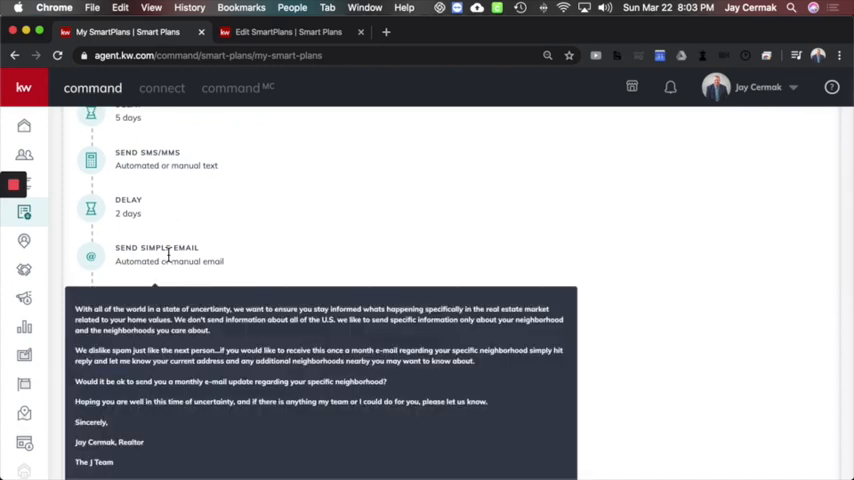
{"action": "scroll", "scroll_direction": "down", "scroll_amount": 3}
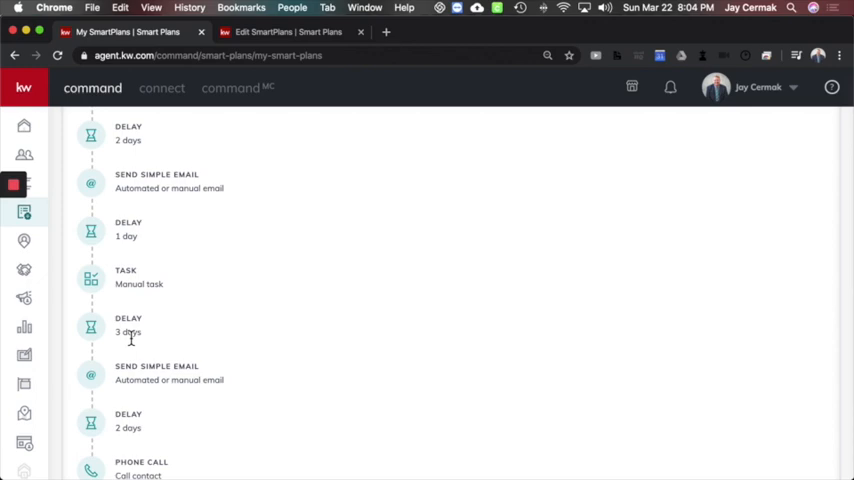
{"action": "scroll", "scroll_direction": "down", "scroll_amount": 3}
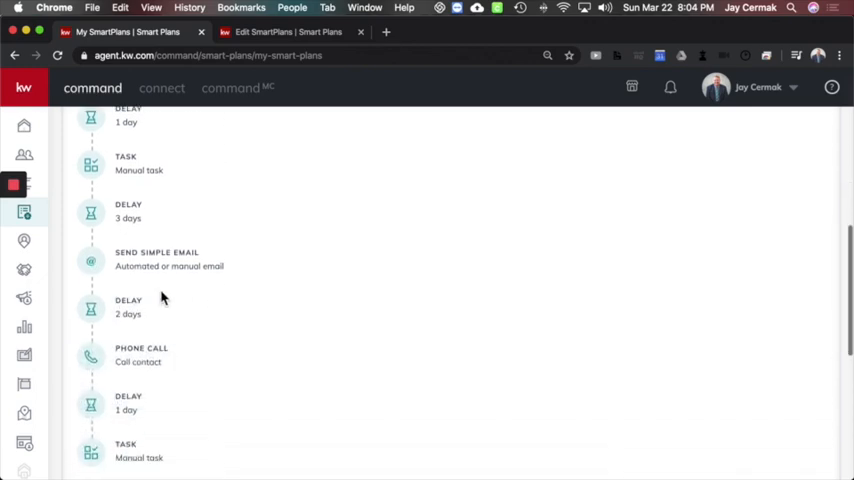
{"action": "scroll", "scroll_direction": "down", "scroll_amount": 3}
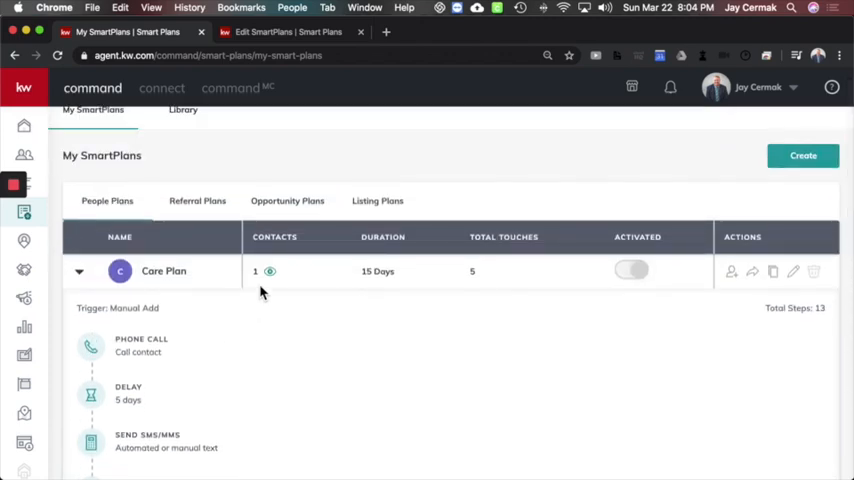
{"action": "mouse_move", "coordinate": [238, 296]}
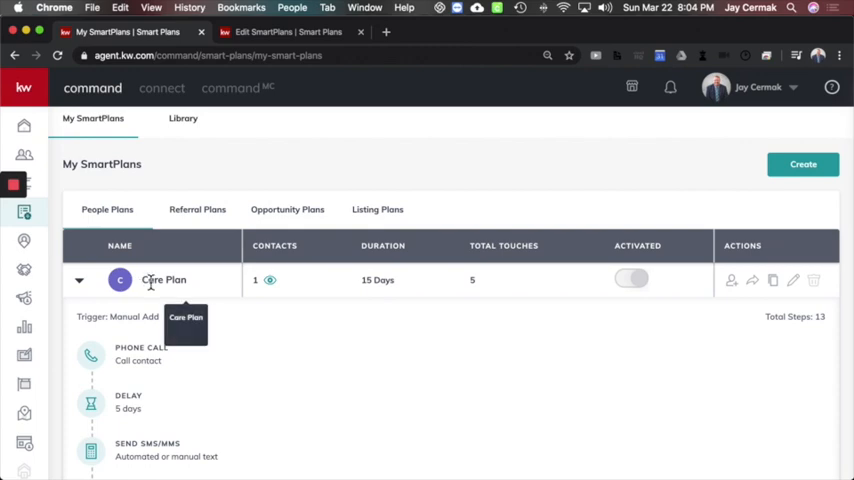
{"action": "mouse_move", "coordinate": [284, 196]}
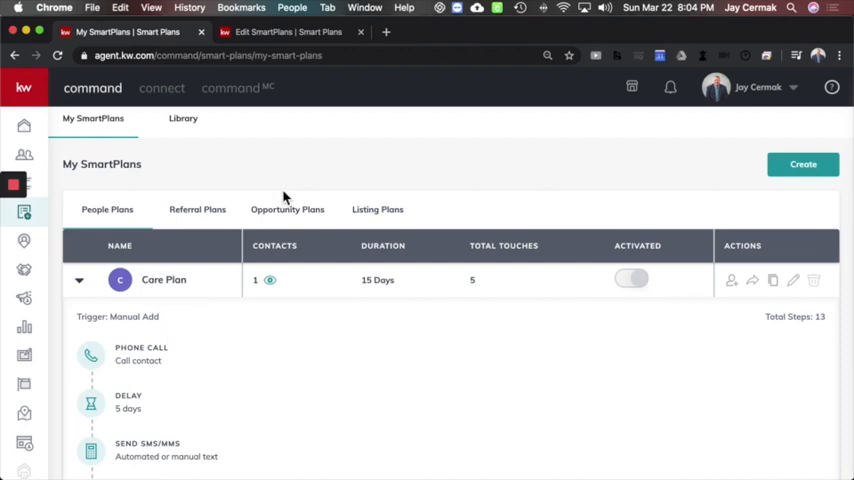